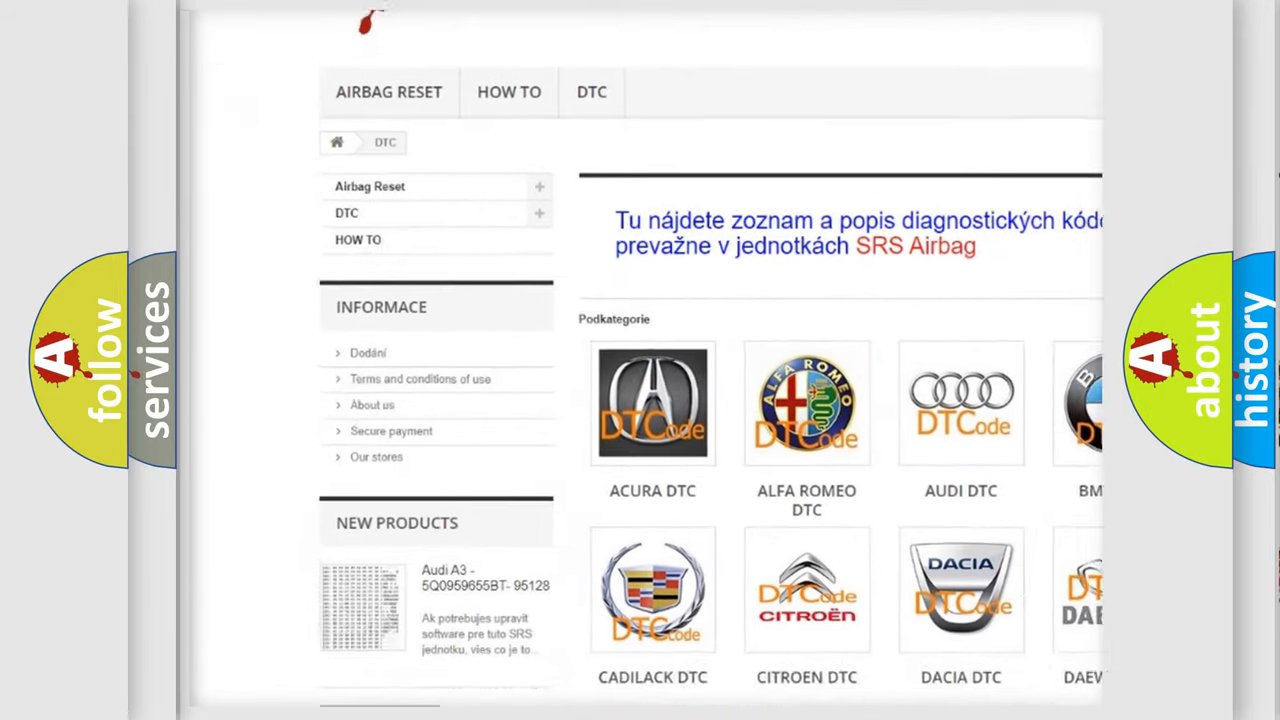
scroll(down, 3)
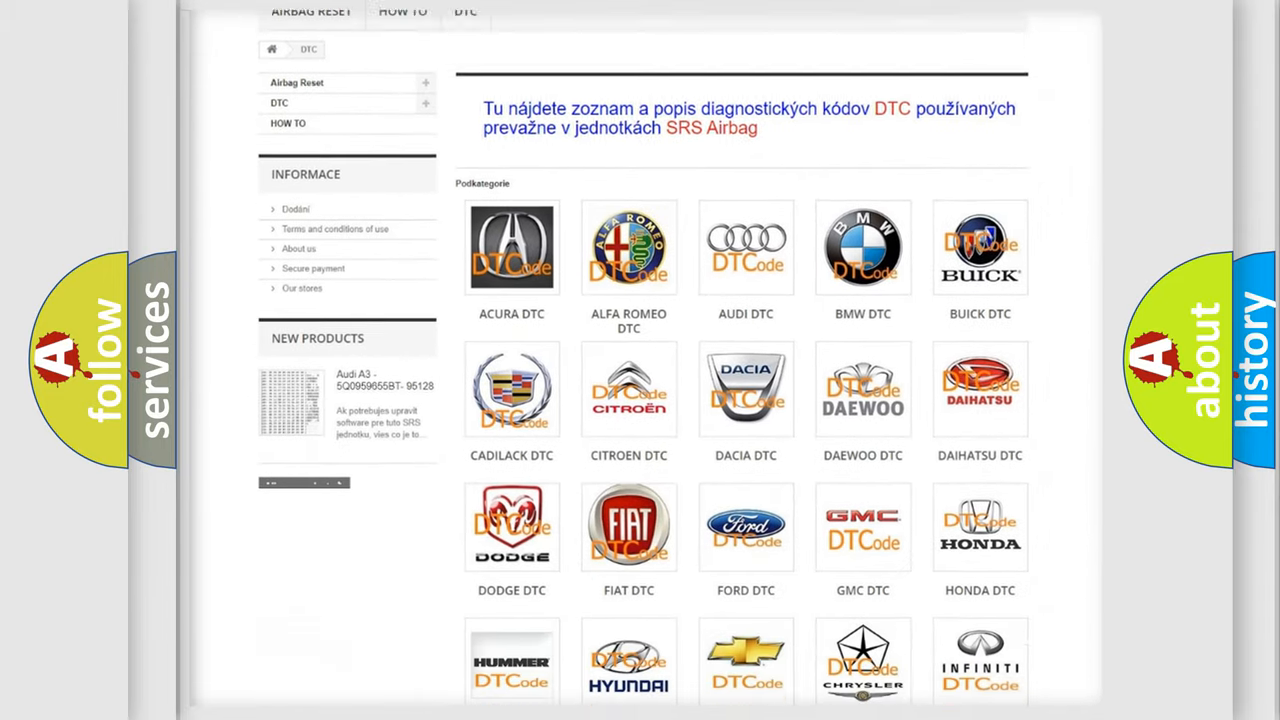
scroll(down, 3)
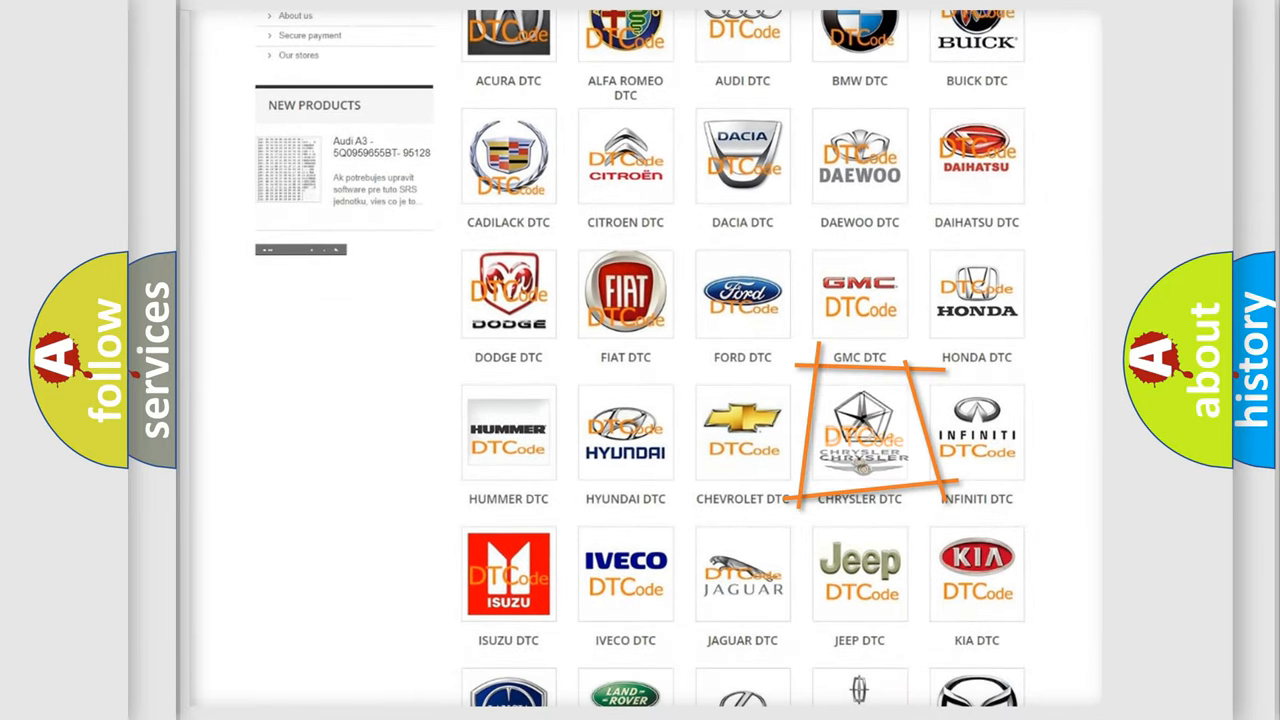